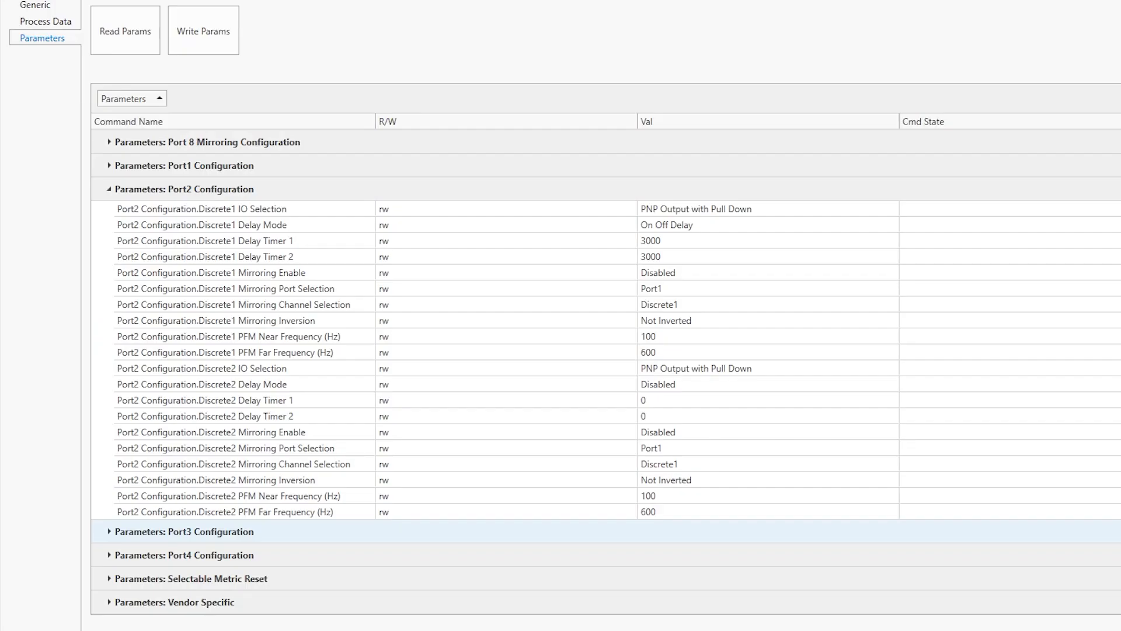
pyautogui.moveTo(939, 285)
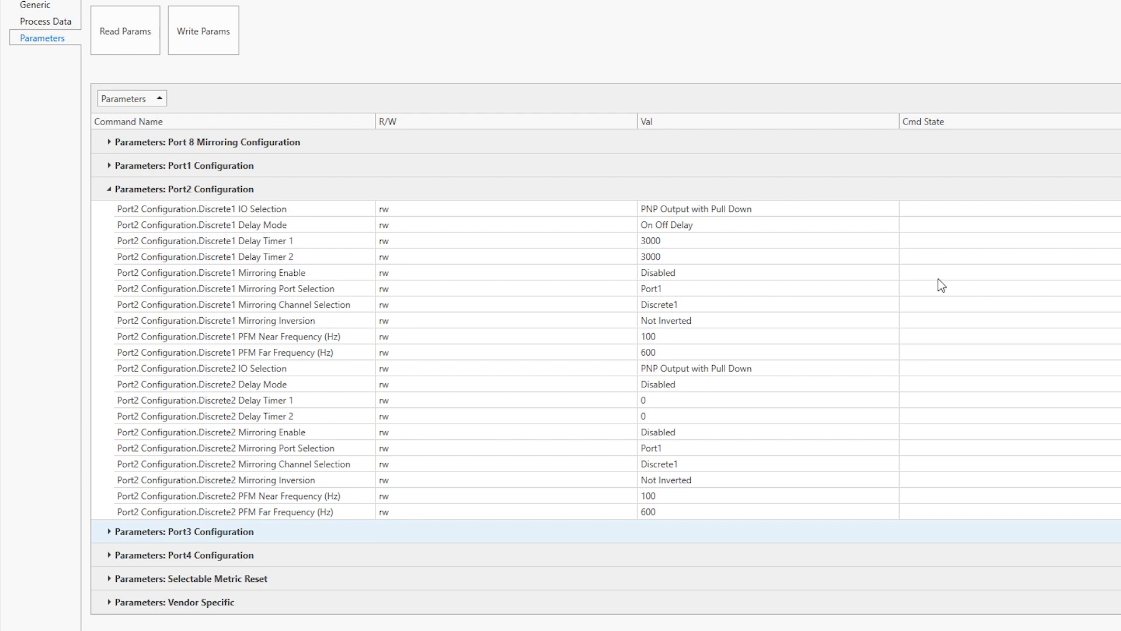
pyautogui.moveTo(897, 237)
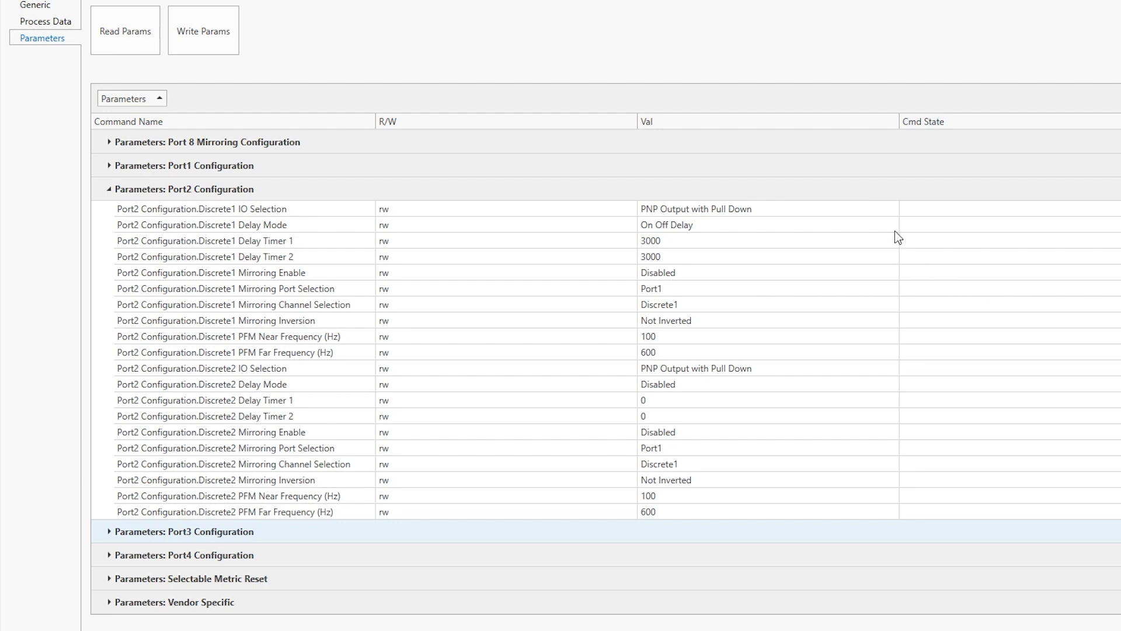
# Set Port2 Discrete1 Delay Mode to On One-shot from its Val dropdown.
pyautogui.click(892, 225)
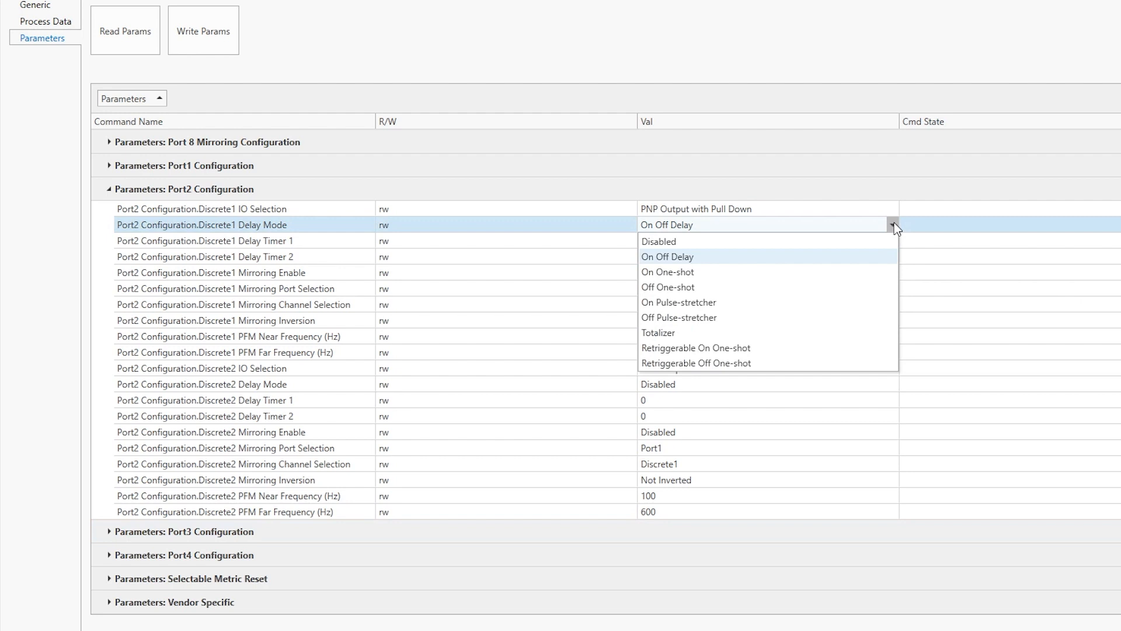
pyautogui.click(666, 271)
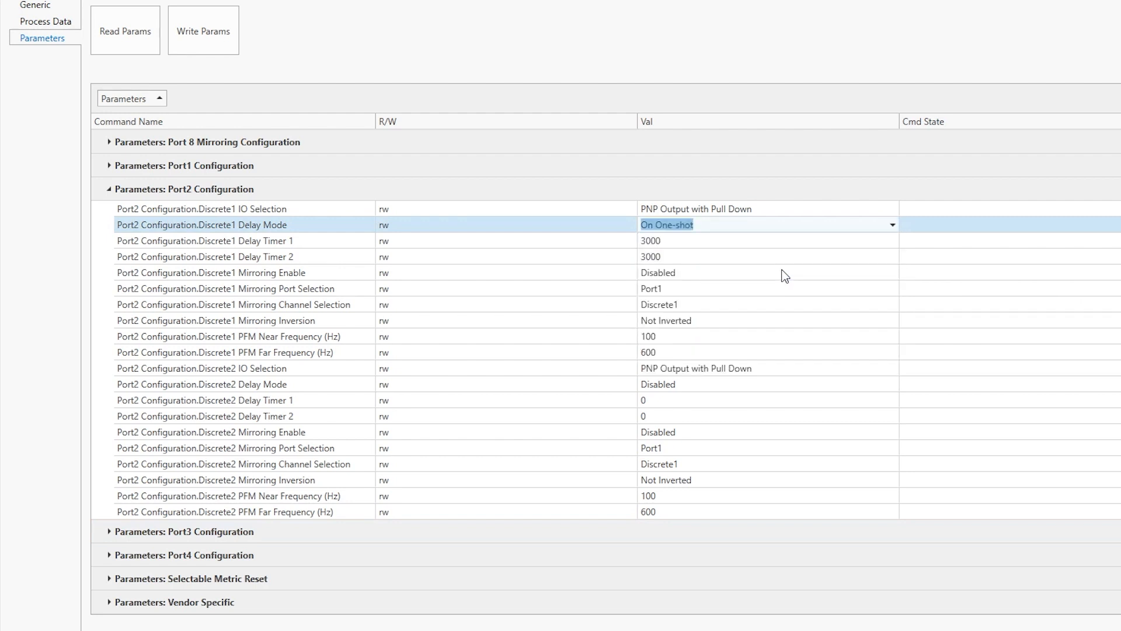
pyautogui.moveTo(746, 249)
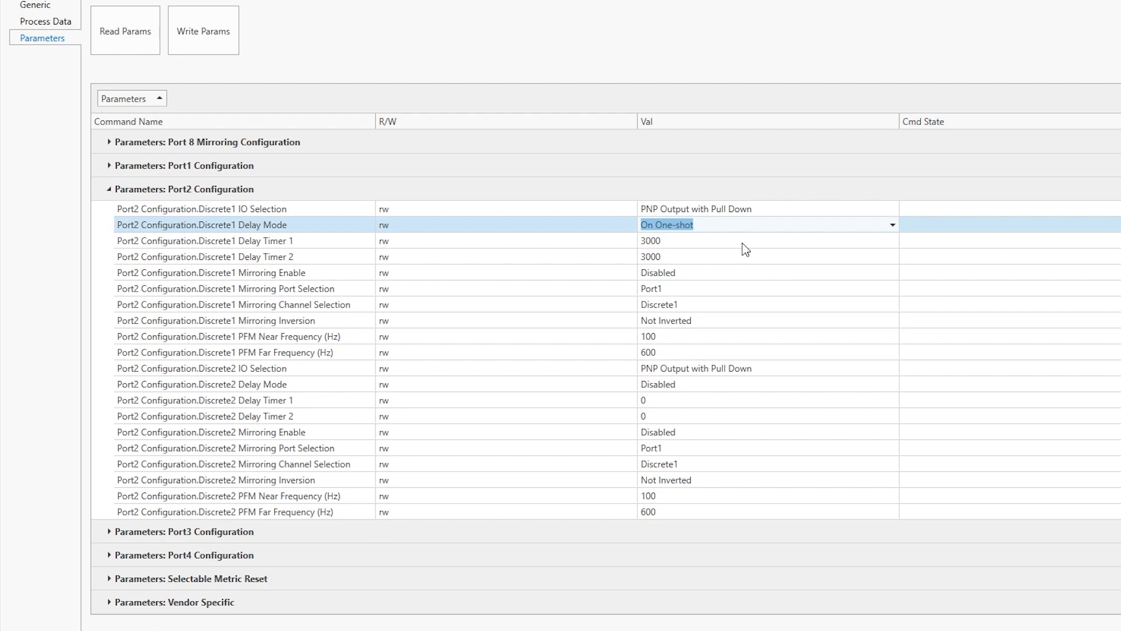
# Set Discrete1 Delay Timer 1 to 1000 ms and write the parameters to the device.
pyautogui.click(651, 241)
pyautogui.write('1000')
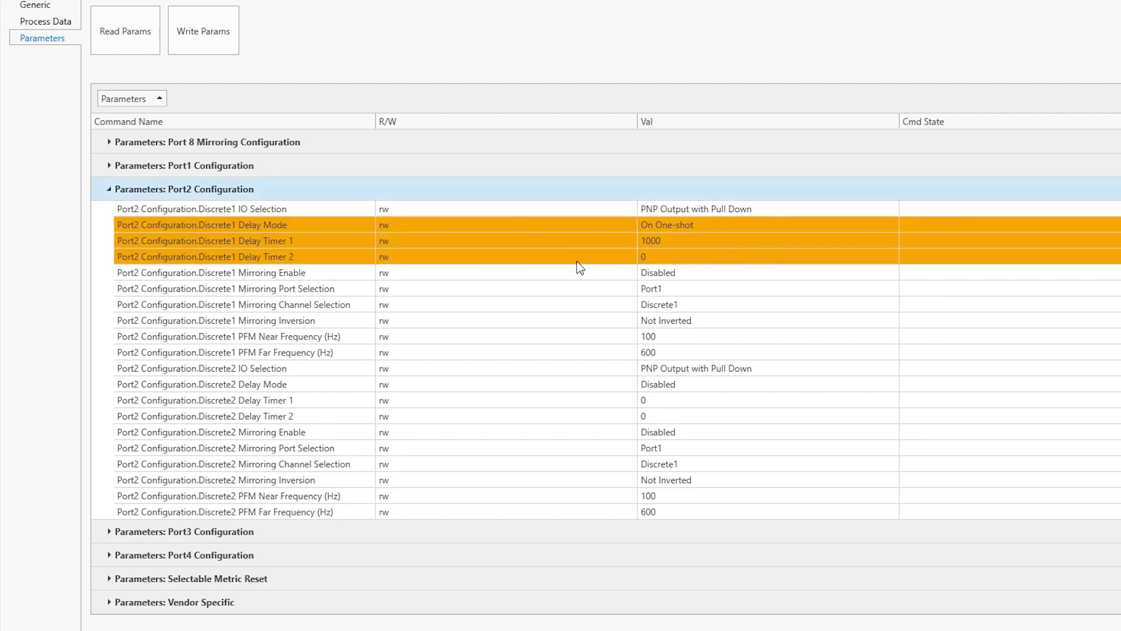
pyautogui.click(203, 30)
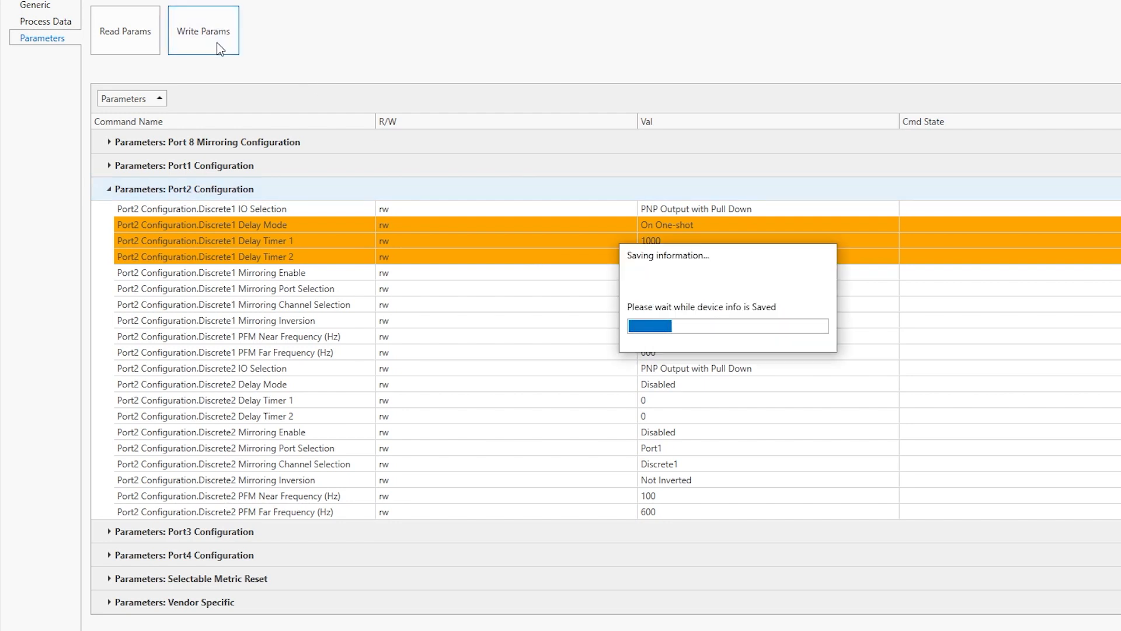